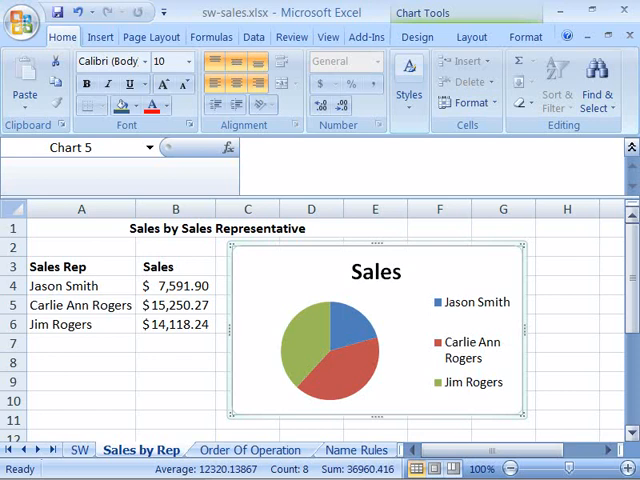
{"action": "mouse_move", "coordinate": [483, 260]}
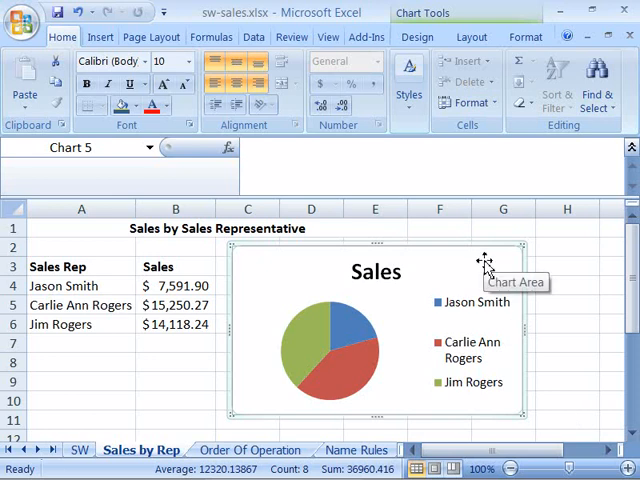
{"action": "mouse_move", "coordinate": [485, 270]}
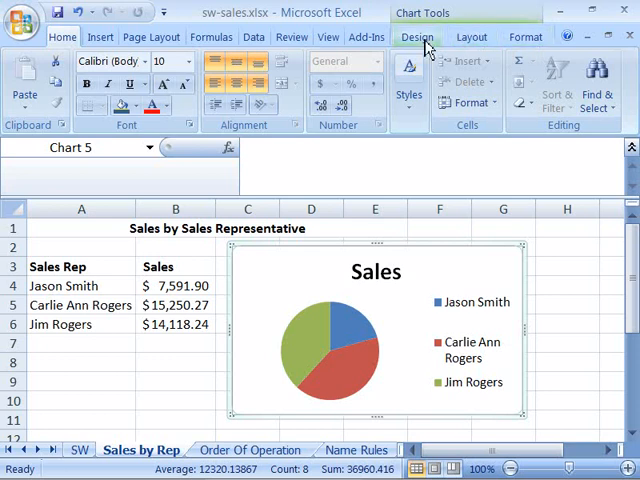
Step: Show the Chart Tools Design options for the Sales pie chart
{"action": "left_click", "coordinate": [418, 37]}
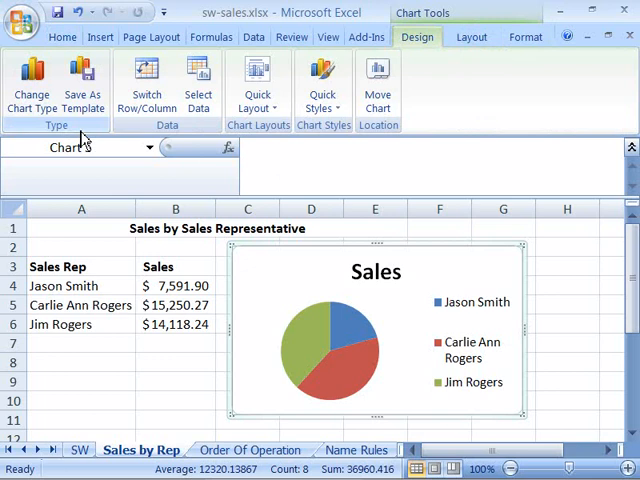
{"action": "mouse_move", "coordinate": [33, 85]}
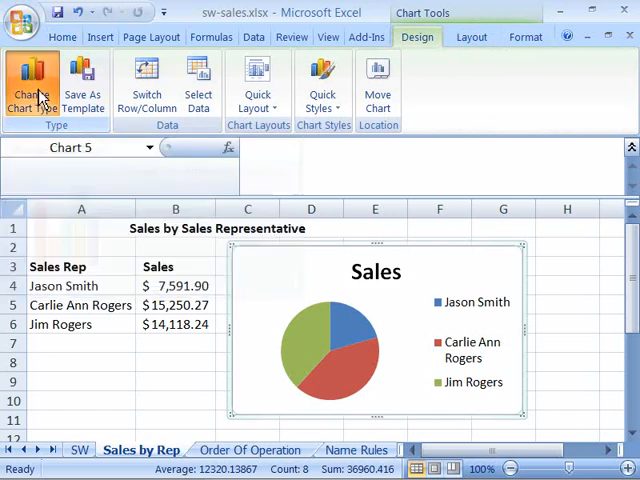
Step: Change the Sales pie chart to a Clustered Cylinder column chart
{"action": "left_click", "coordinate": [33, 85]}
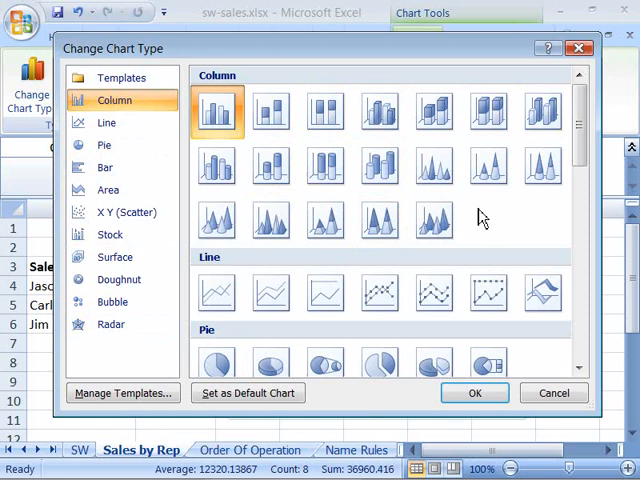
{"action": "mouse_move", "coordinate": [515, 230]}
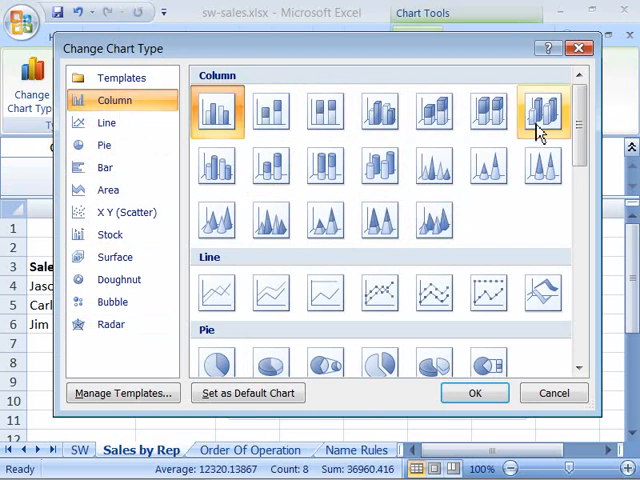
{"action": "mouse_move", "coordinate": [216, 165]}
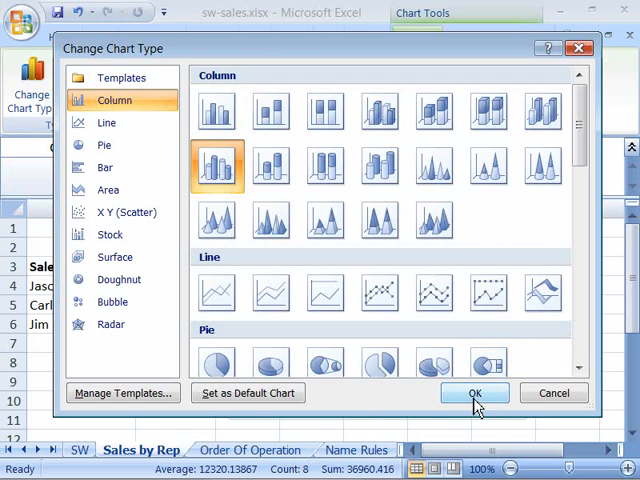
{"action": "left_click", "coordinate": [475, 392]}
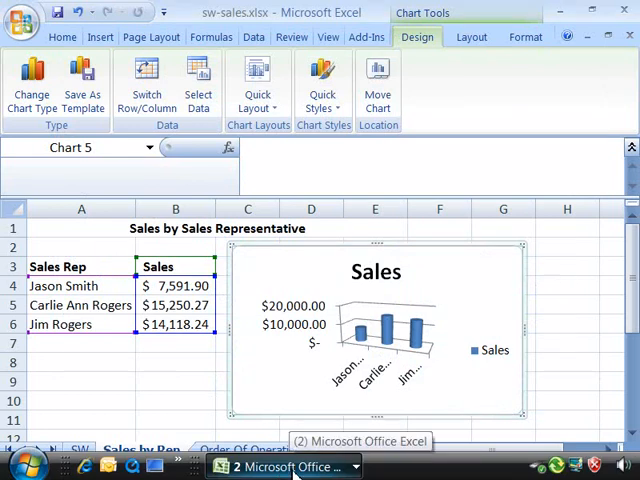
Step: Switch to the 1004start.xlsx workbook from the taskbar window list
{"action": "left_click", "coordinate": [285, 466]}
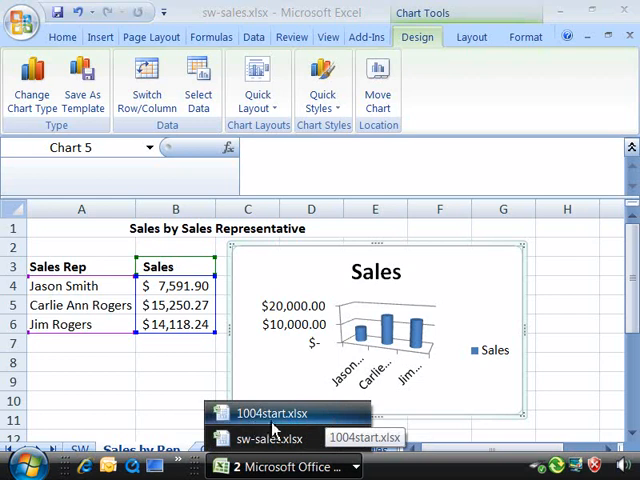
{"action": "mouse_move", "coordinate": [285, 432]}
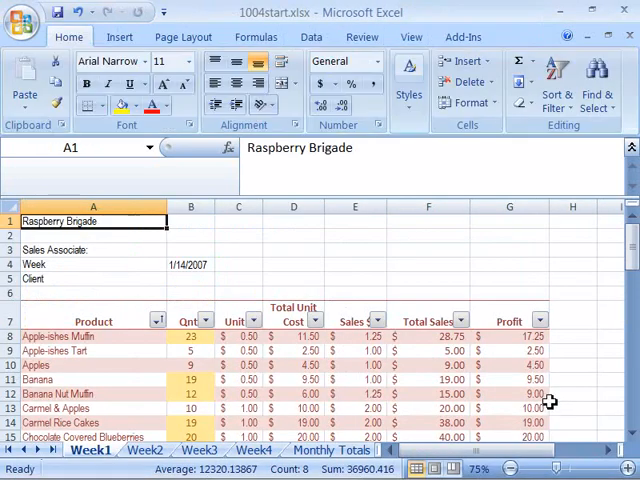
{"action": "mouse_move", "coordinate": [322, 253]}
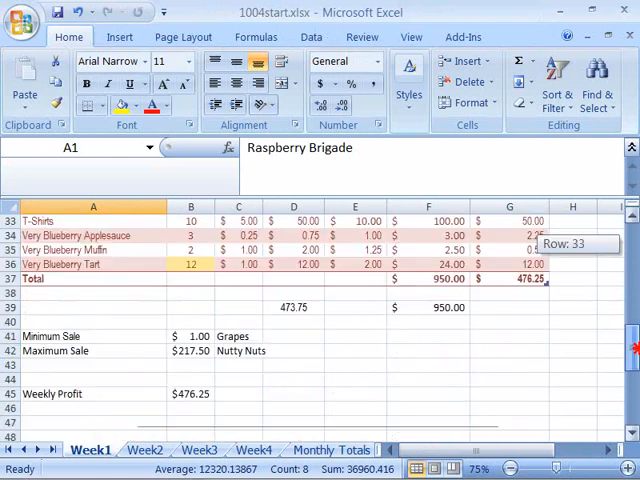
Step: Scroll down the Week1 sheet to the Profit column chart
{"action": "scroll", "scroll_direction": "down", "scroll_amount": 3}
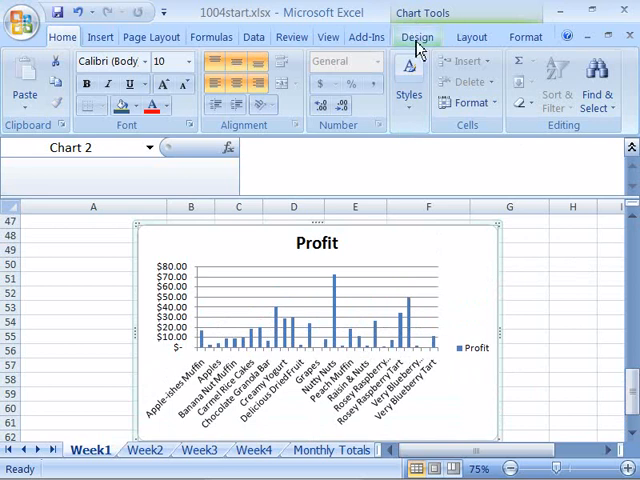
Step: Open the Change Chart Type dialog for the Profit chart
{"action": "left_click", "coordinate": [417, 37]}
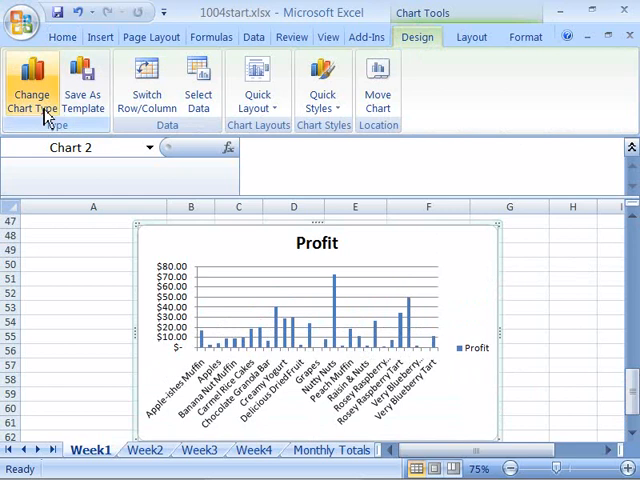
{"action": "mouse_move", "coordinate": [31, 85]}
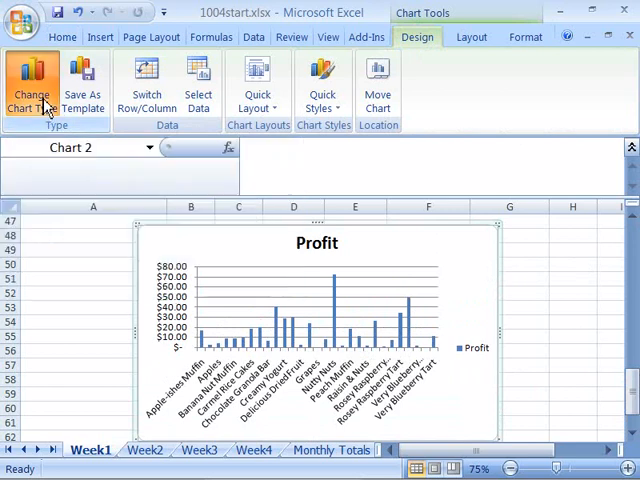
{"action": "left_click", "coordinate": [31, 90]}
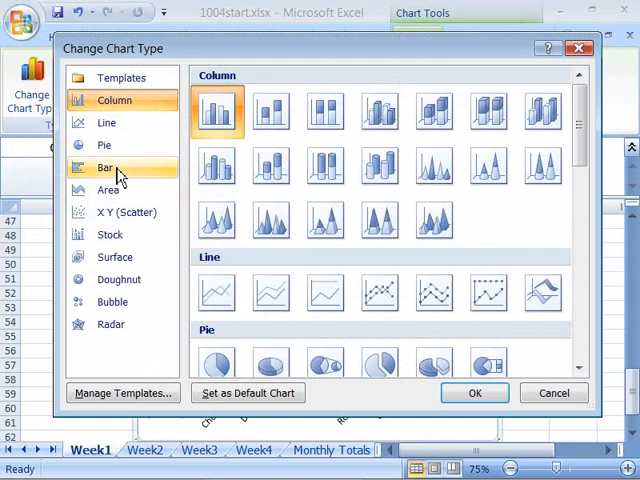
Step: Apply the Clustered Bar chart type to the Profit chart
{"action": "left_click", "coordinate": [105, 167]}
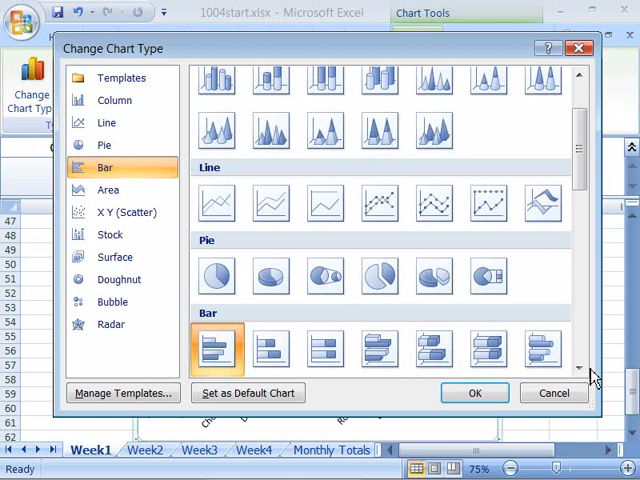
{"action": "scroll", "scroll_direction": "down", "scroll_amount": 3}
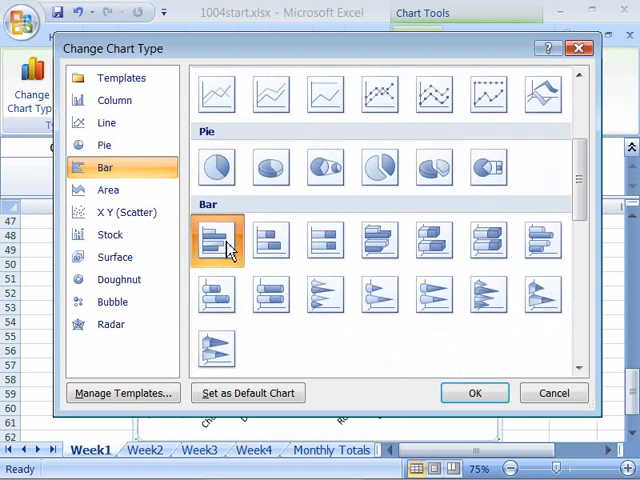
{"action": "mouse_move", "coordinate": [214, 240]}
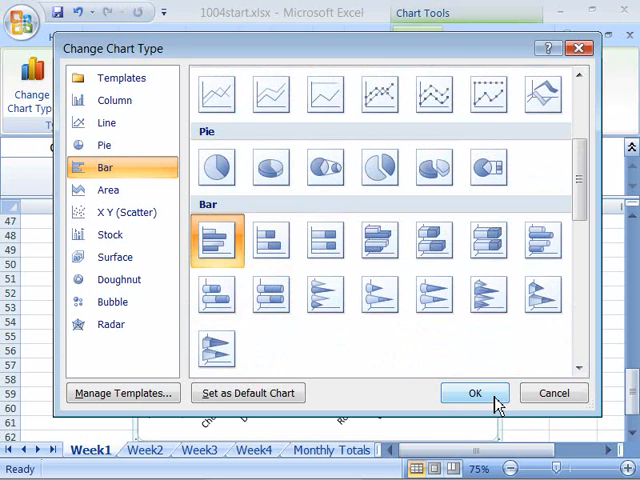
{"action": "left_click", "coordinate": [475, 392]}
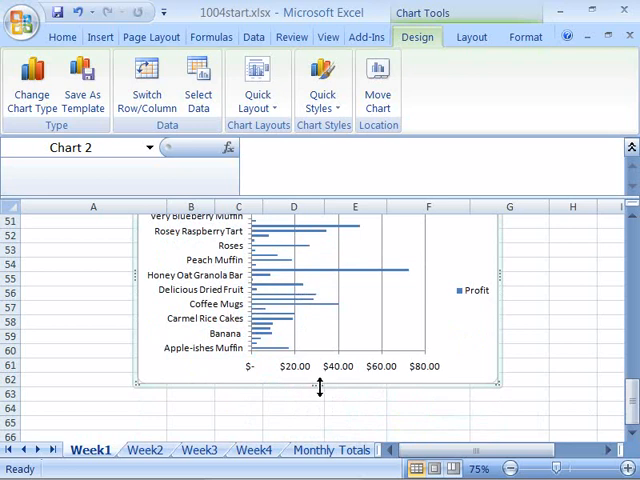
{"action": "mouse_move", "coordinate": [320, 388]}
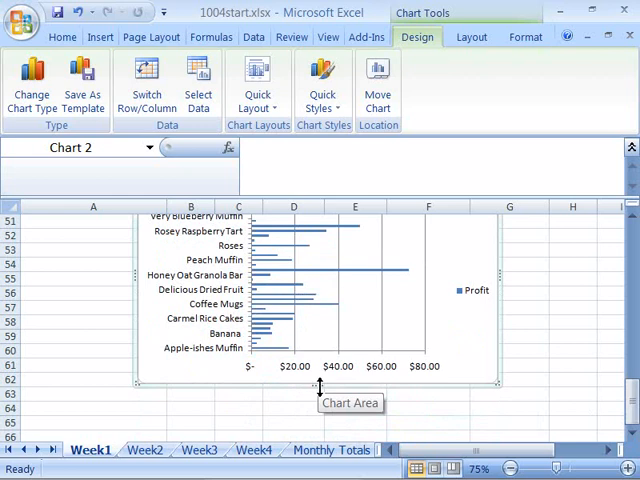
Step: Stretch the Profit bar chart taller so every product label shows
{"action": "scroll", "scroll_direction": "down", "scroll_amount": 3}
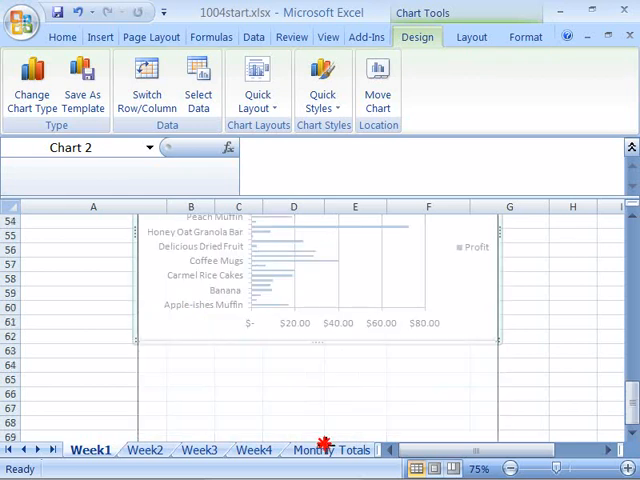
{"action": "scroll", "scroll_direction": "down", "scroll_amount": 3}
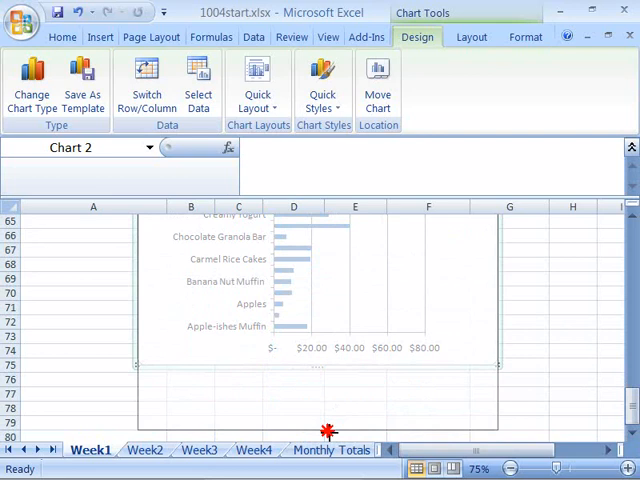
{"action": "scroll", "scroll_direction": "down", "scroll_amount": 3}
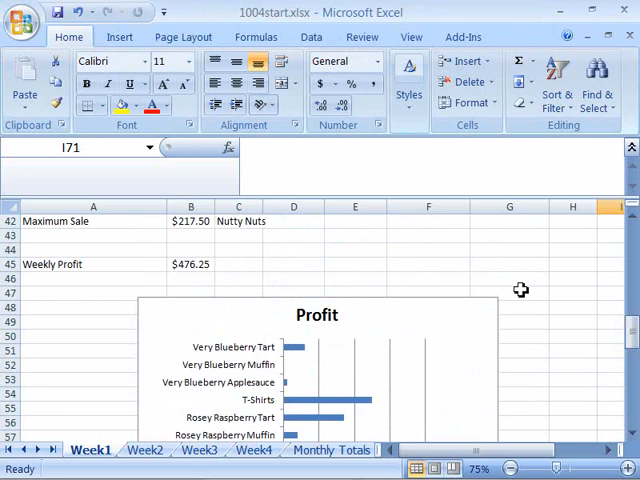
{"action": "mouse_move", "coordinate": [458, 325]}
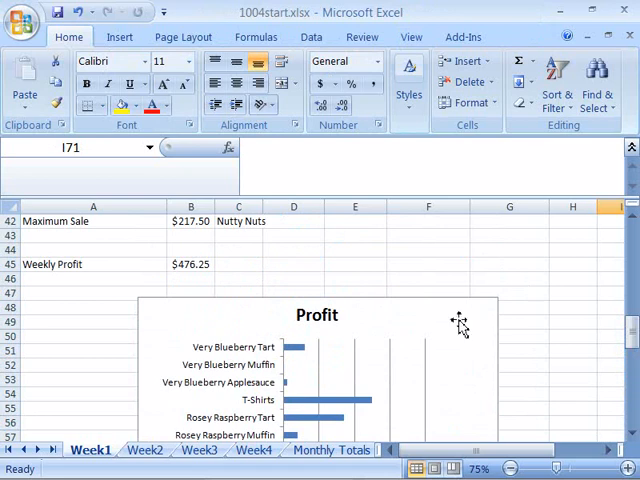